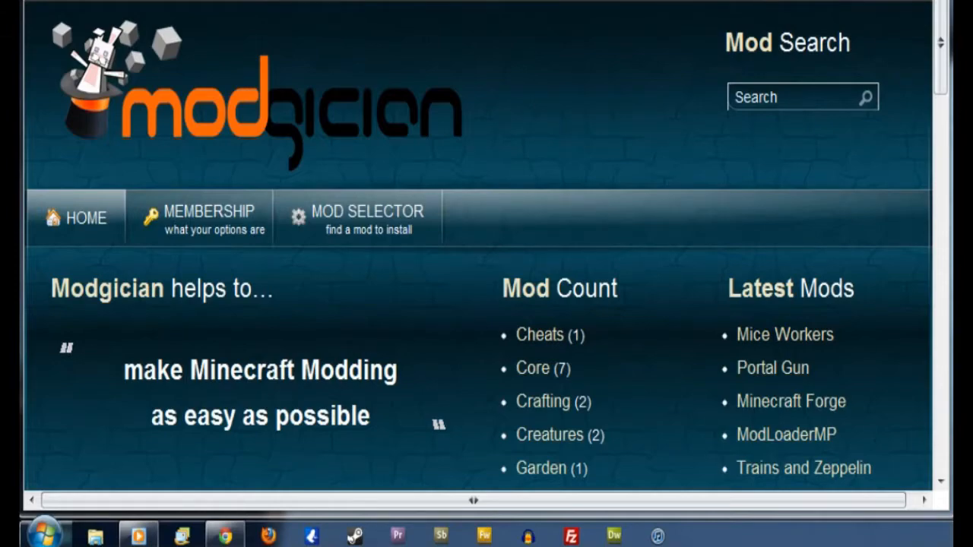
mouse_move(548, 418)
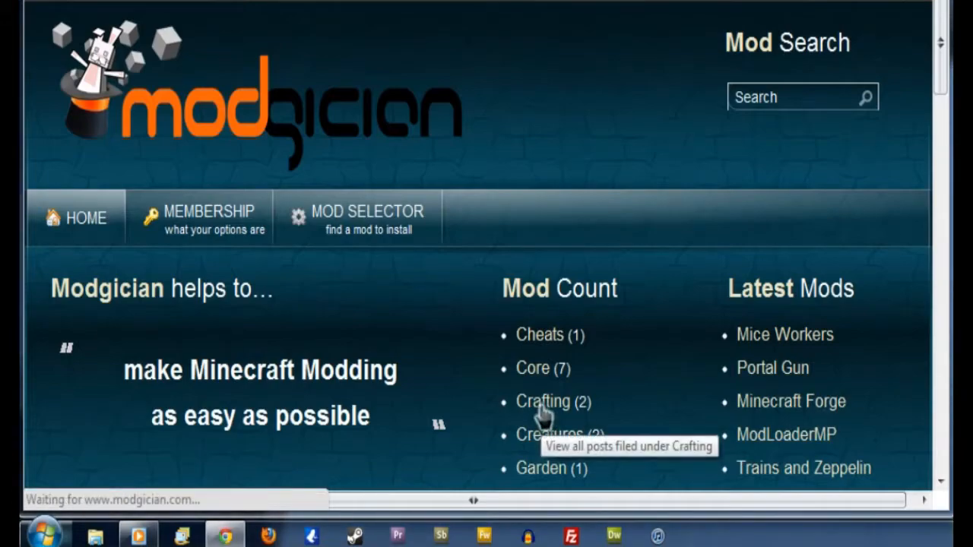
- Open the Trains and Zeppelin mod from the Crafting category and review its ModloaderMP dependency
left_click(542, 401)
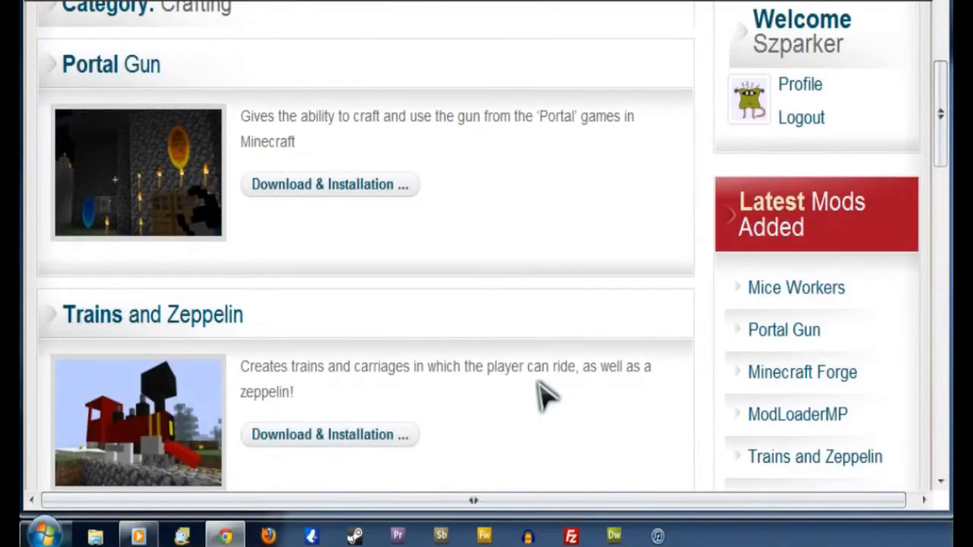
scroll("down", 3)
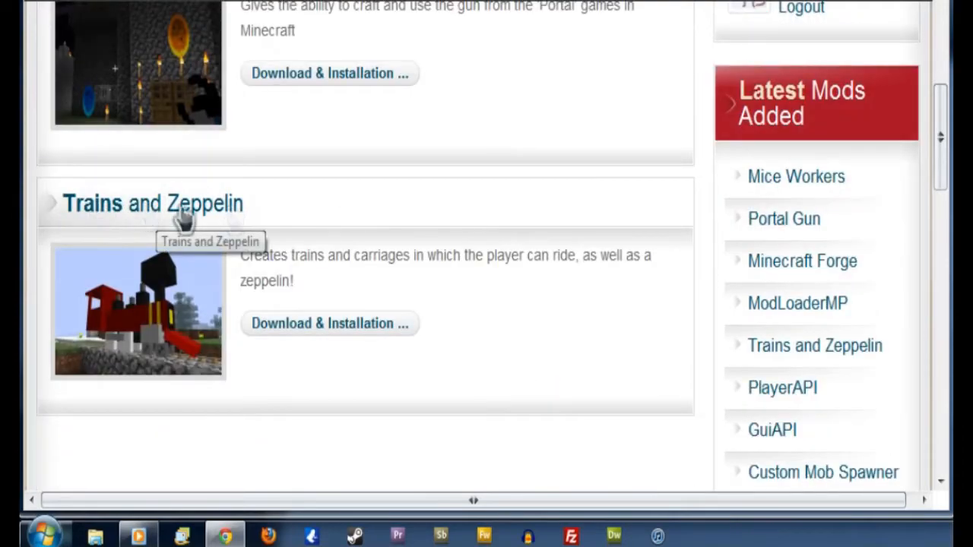
left_click(152, 203)
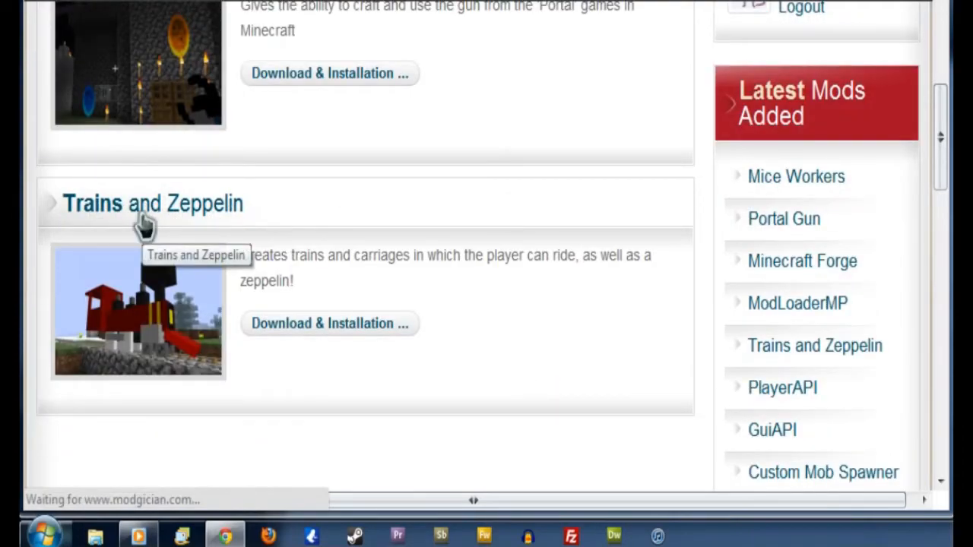
left_click(154, 203)
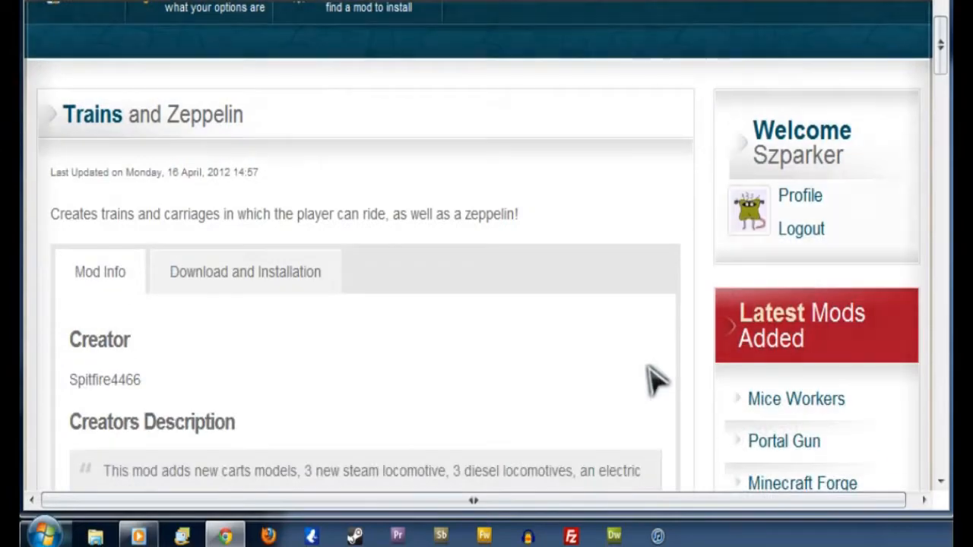
scroll("down", 3)
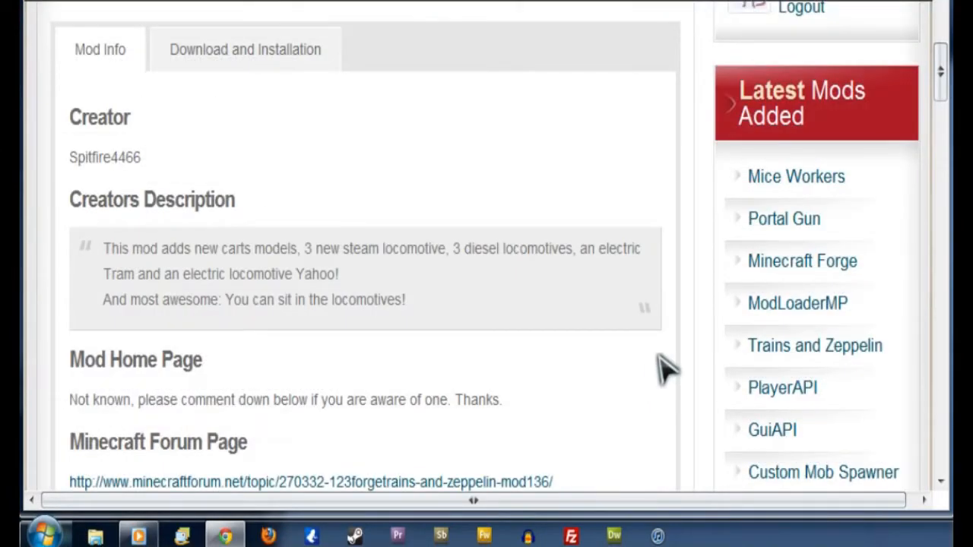
scroll("down", 3)
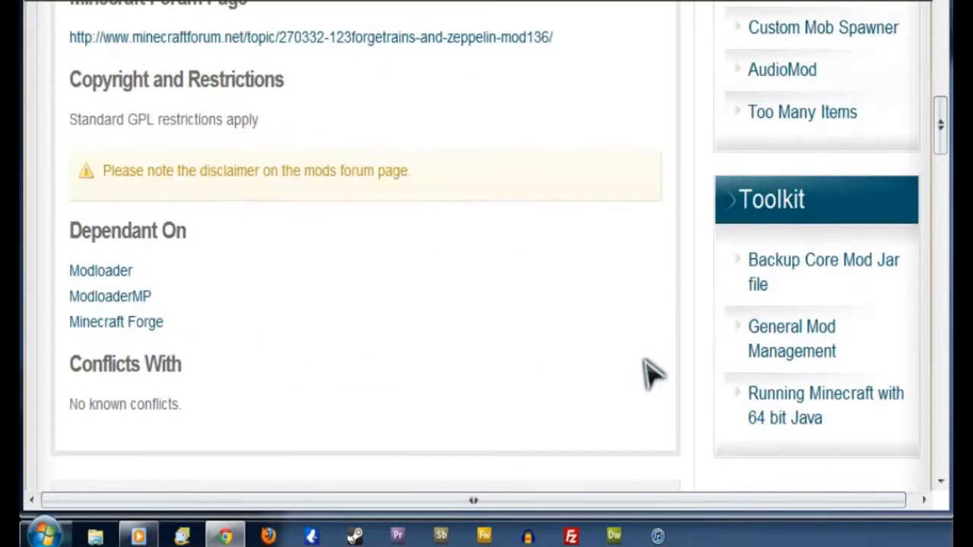
scroll("down", 3)
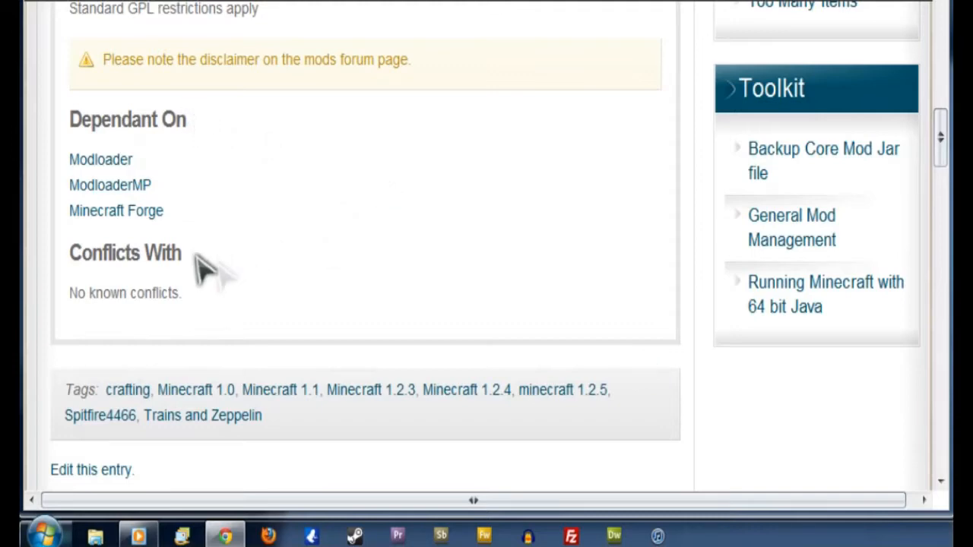
mouse_move(156, 323)
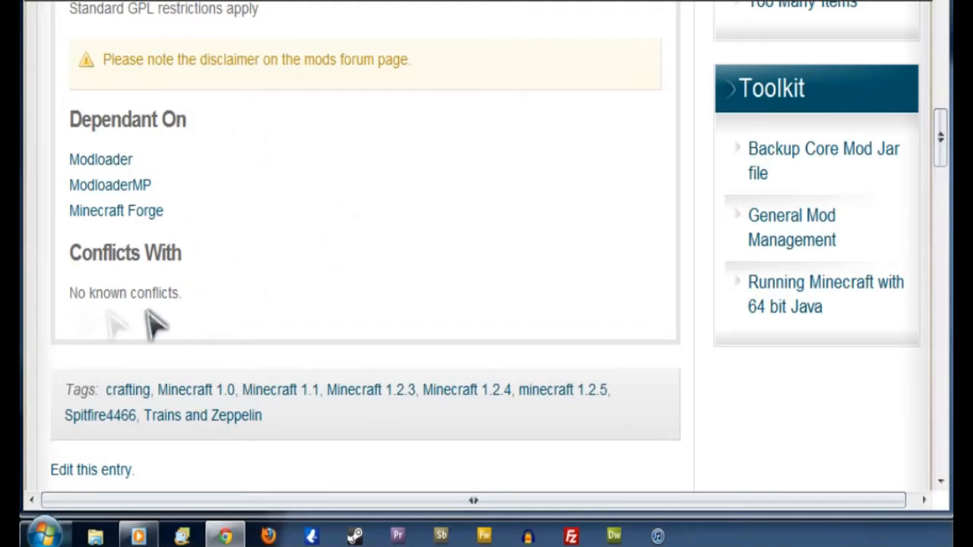
mouse_move(228, 167)
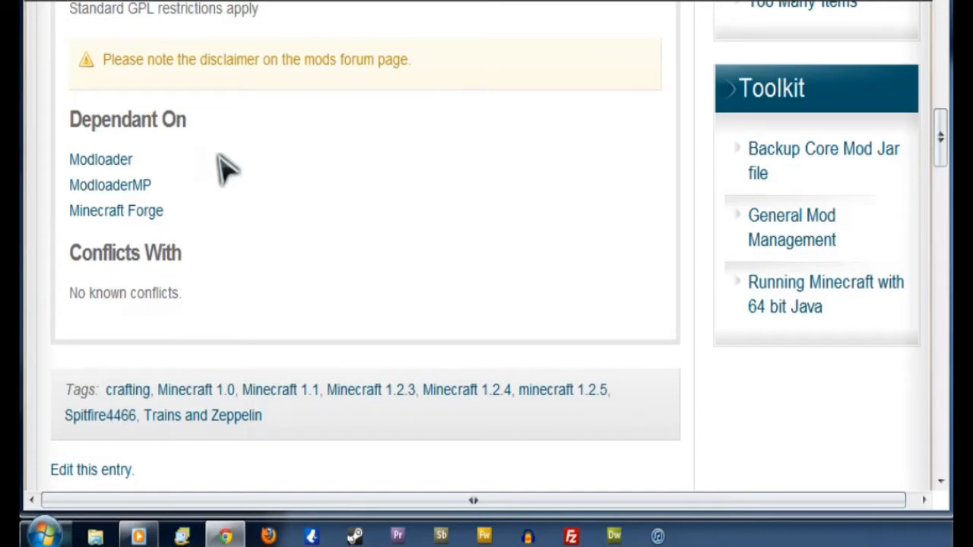
mouse_move(155, 168)
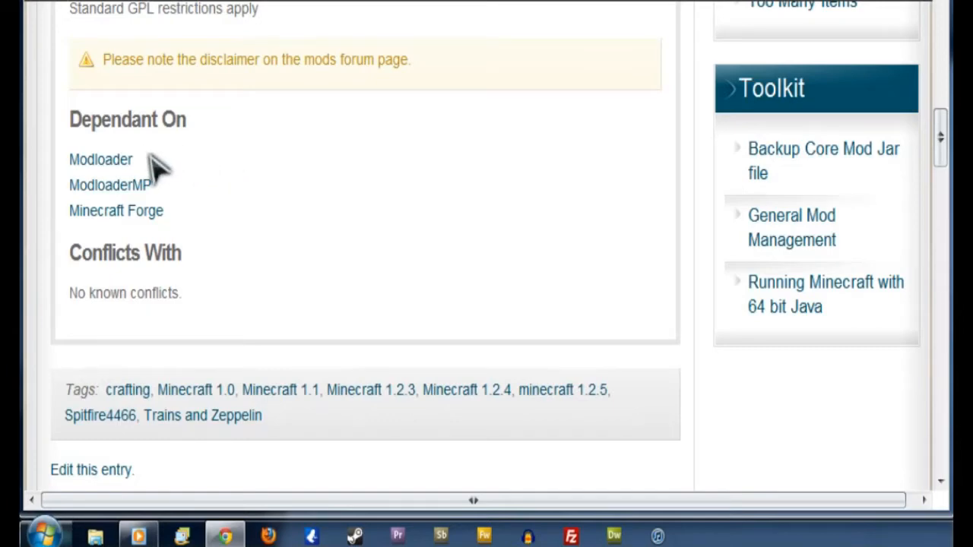
double_click(111, 184)
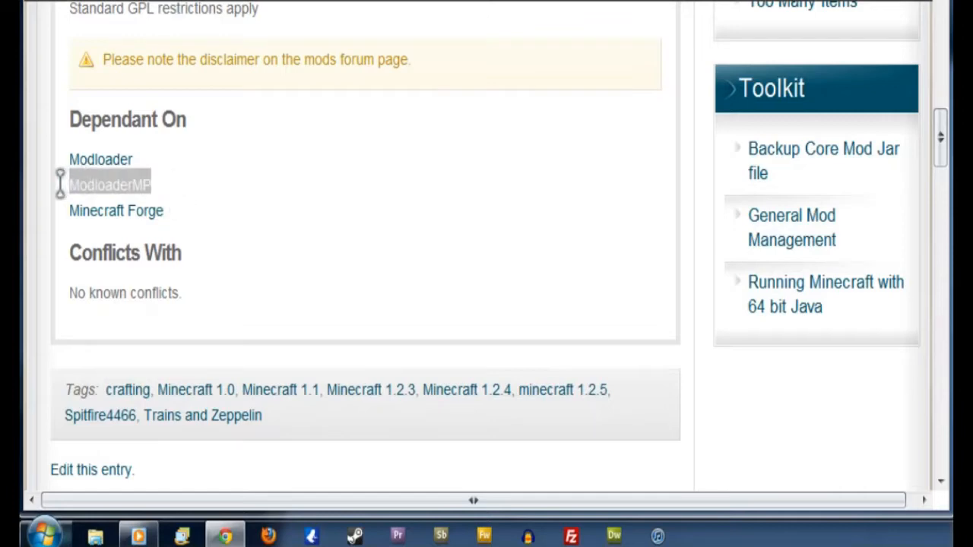
mouse_move(318, 228)
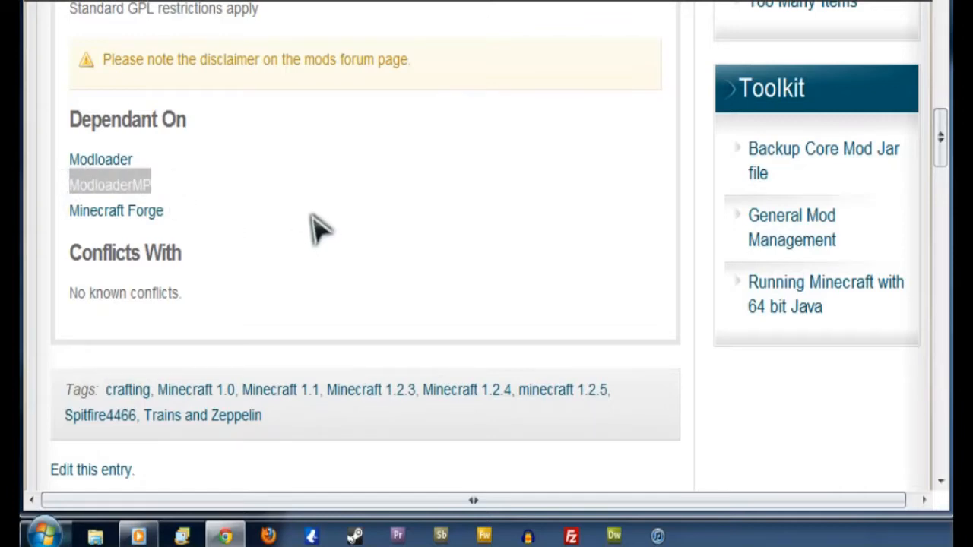
mouse_move(334, 255)
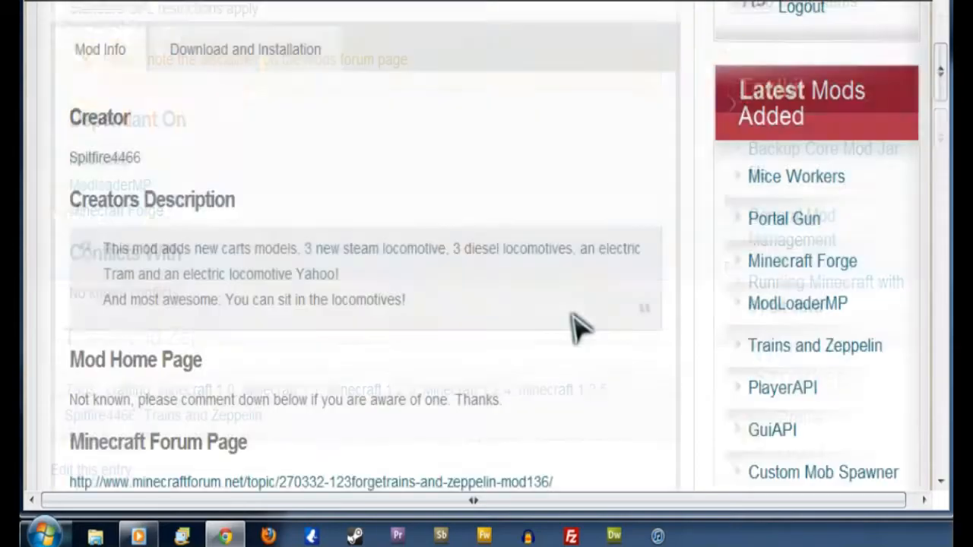
- Show the Trains and Zeppelin installation instructions and per-version download links
scroll("up", 3)
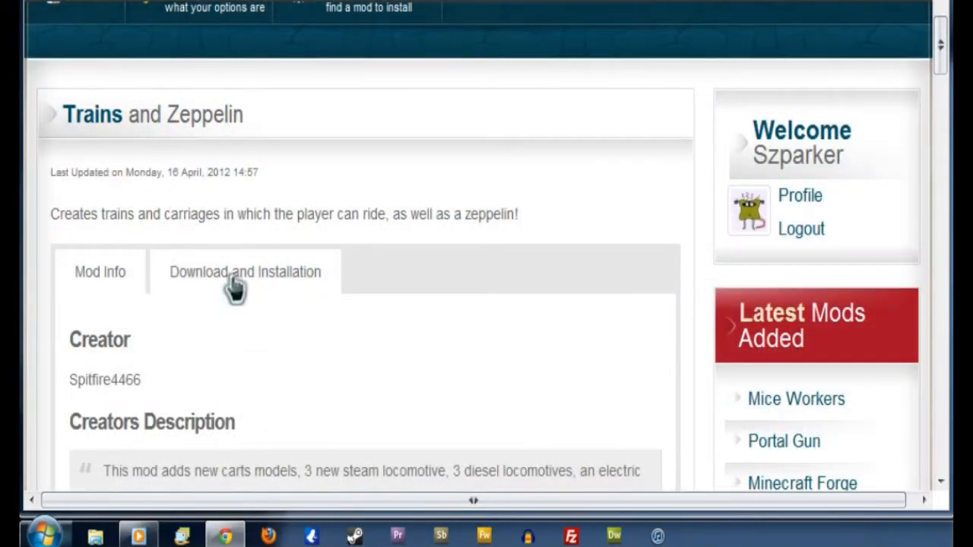
left_click(245, 271)
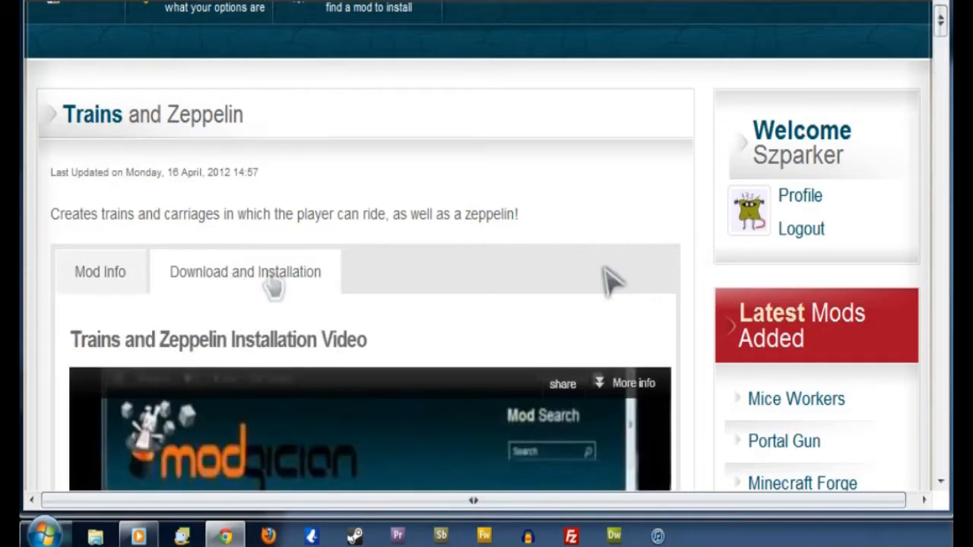
scroll("down", 3)
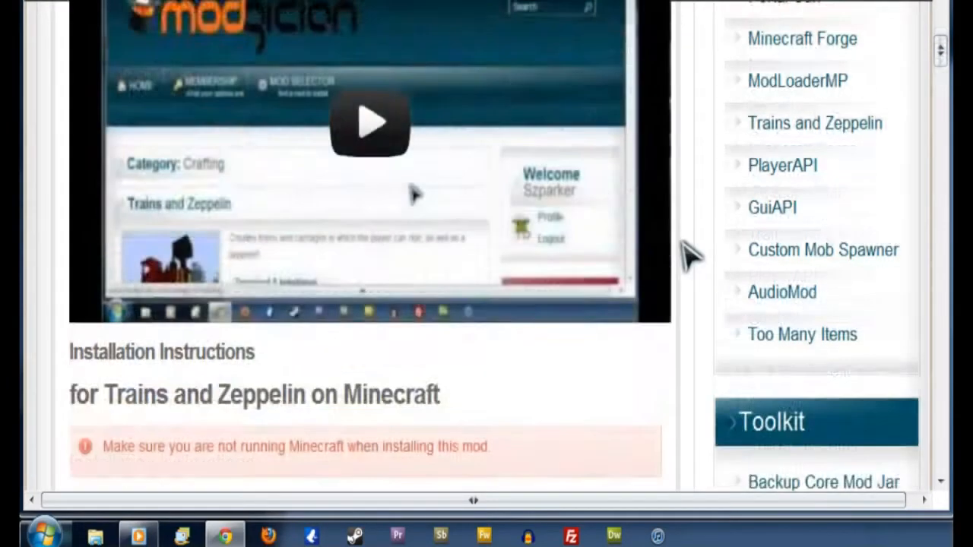
scroll("down", 3)
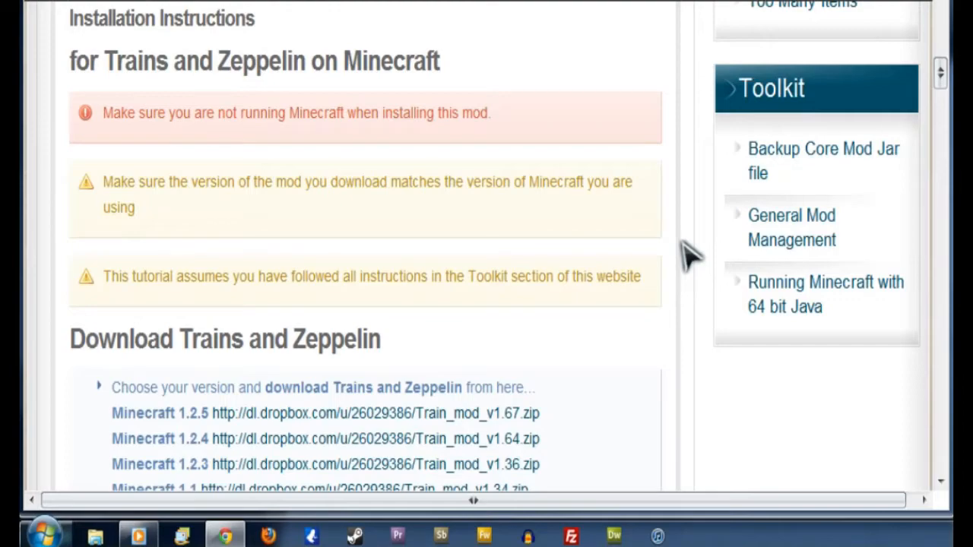
scroll("down", 3)
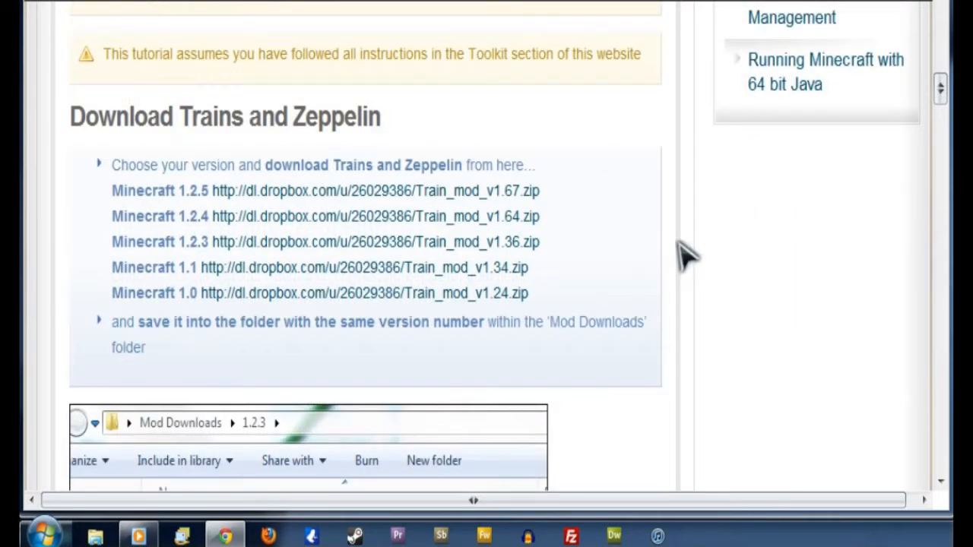
mouse_move(609, 125)
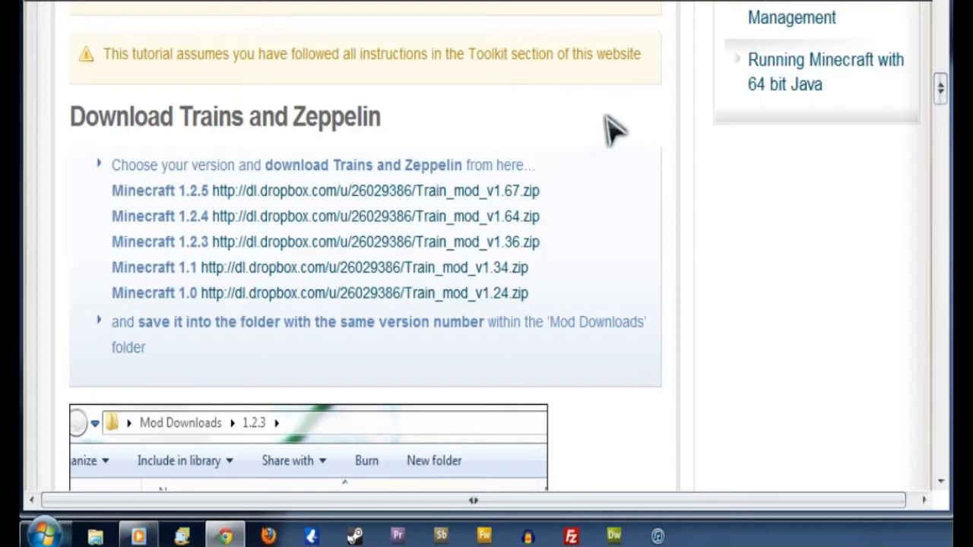
mouse_move(72, 193)
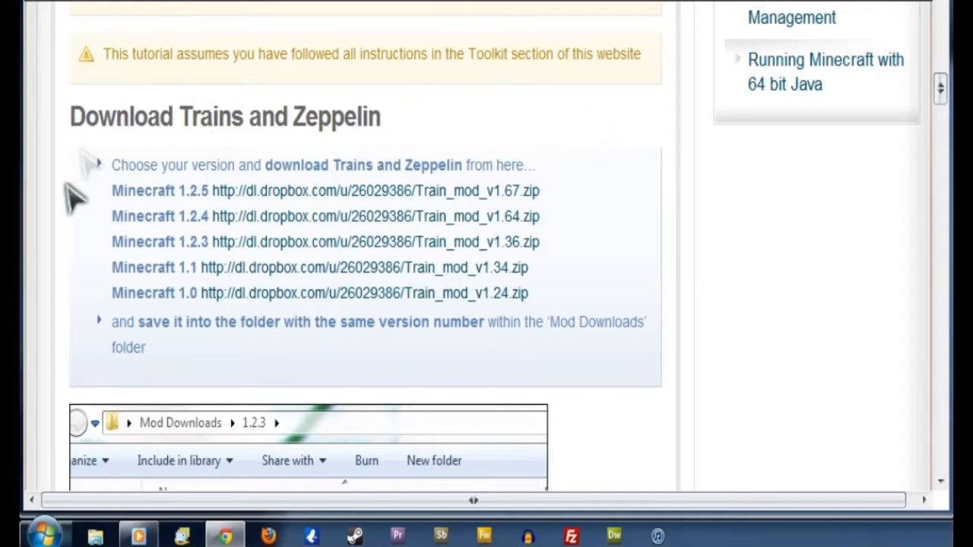
mouse_move(589, 197)
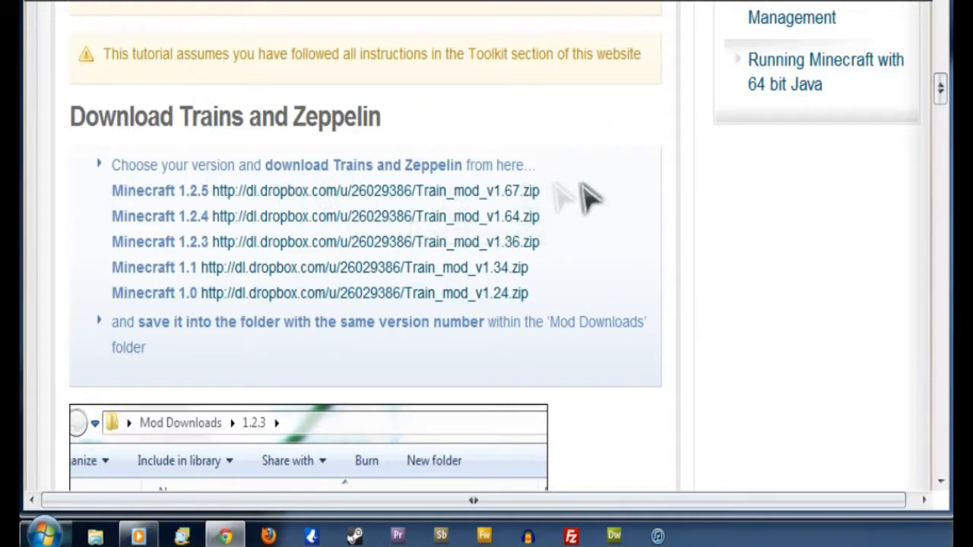
mouse_move(84, 243)
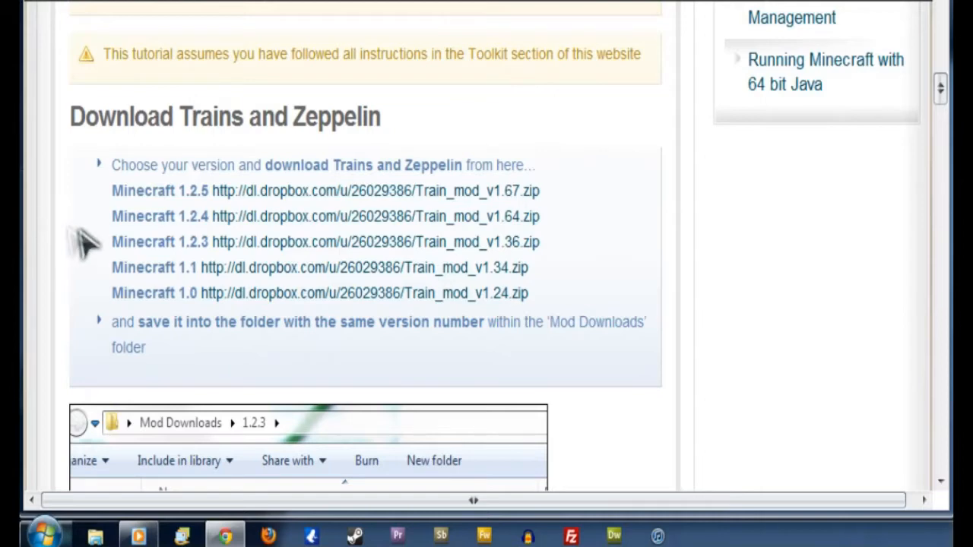
mouse_move(199, 192)
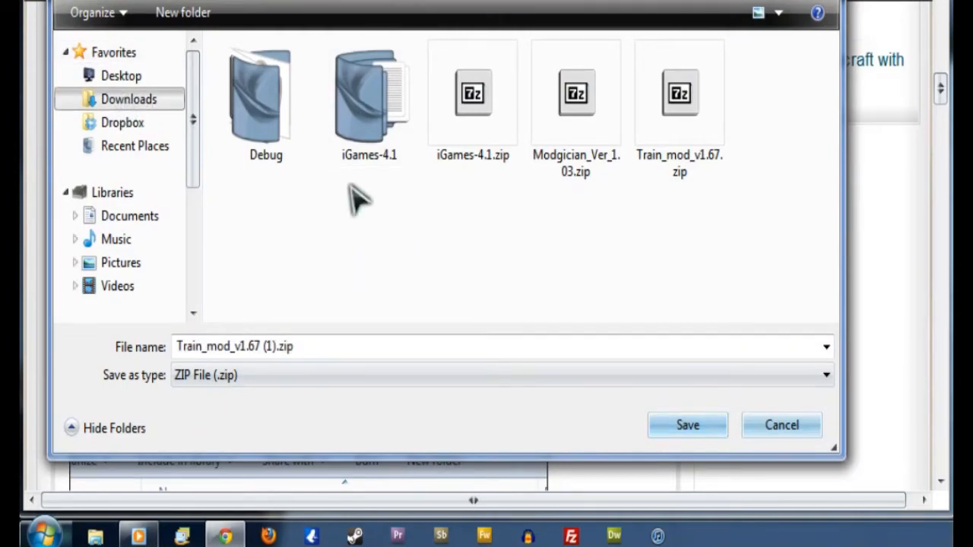
mouse_move(114, 114)
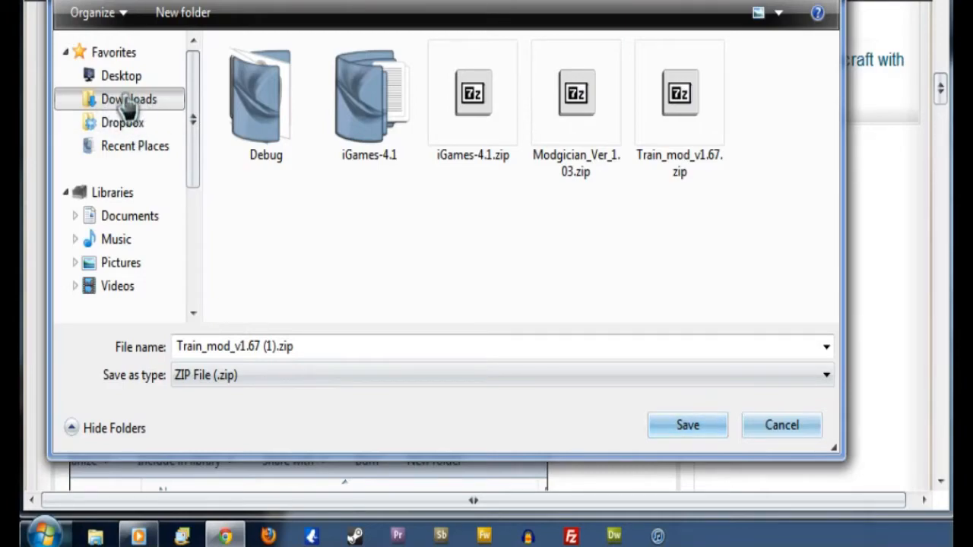
- Save Train_mod_v1.67 (1).zip into Desktop\Mod Downloads\1.2.5
left_click(121, 75)
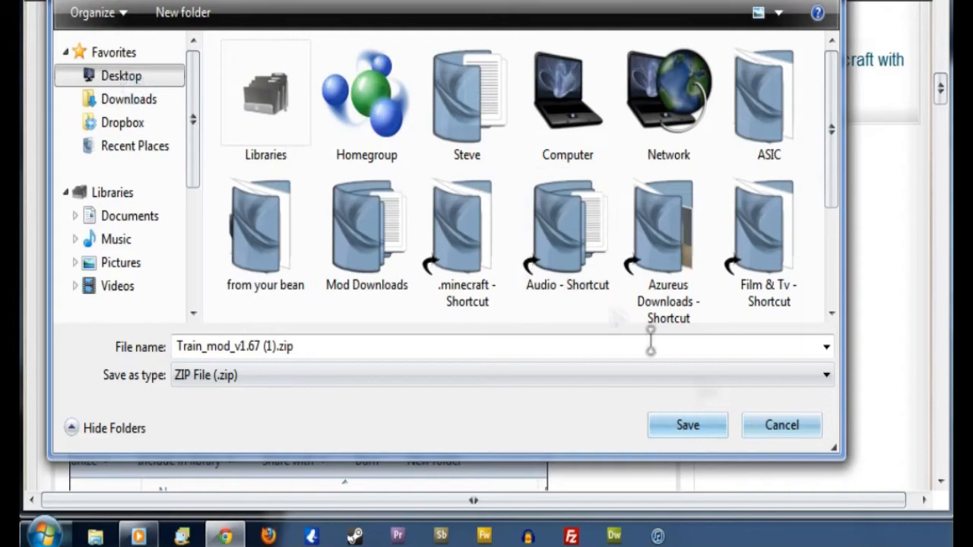
left_click(366, 228)
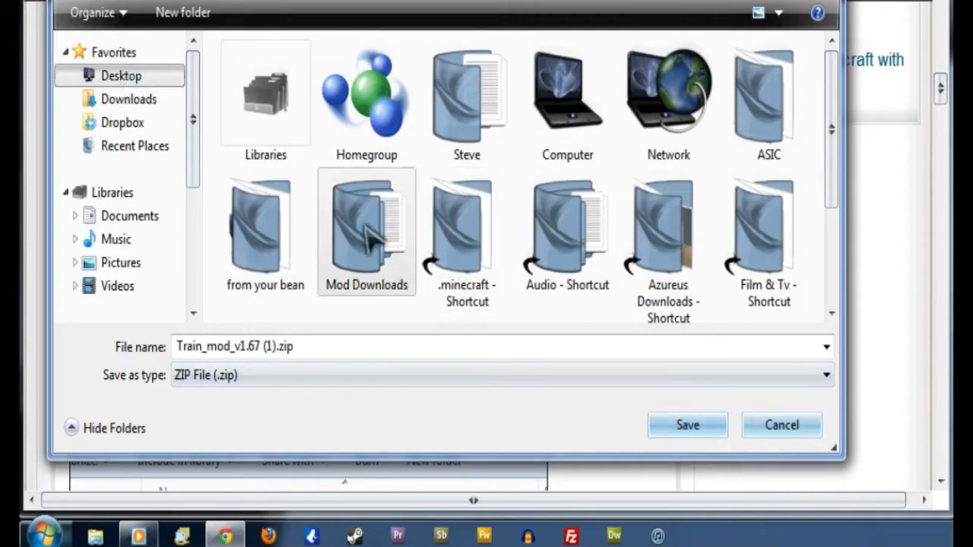
double_click(366, 228)
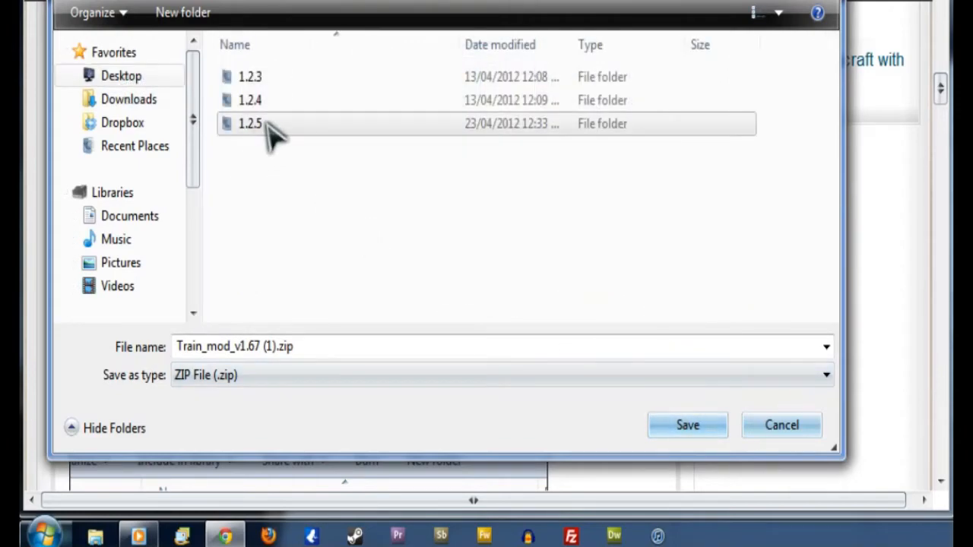
double_click(250, 123)
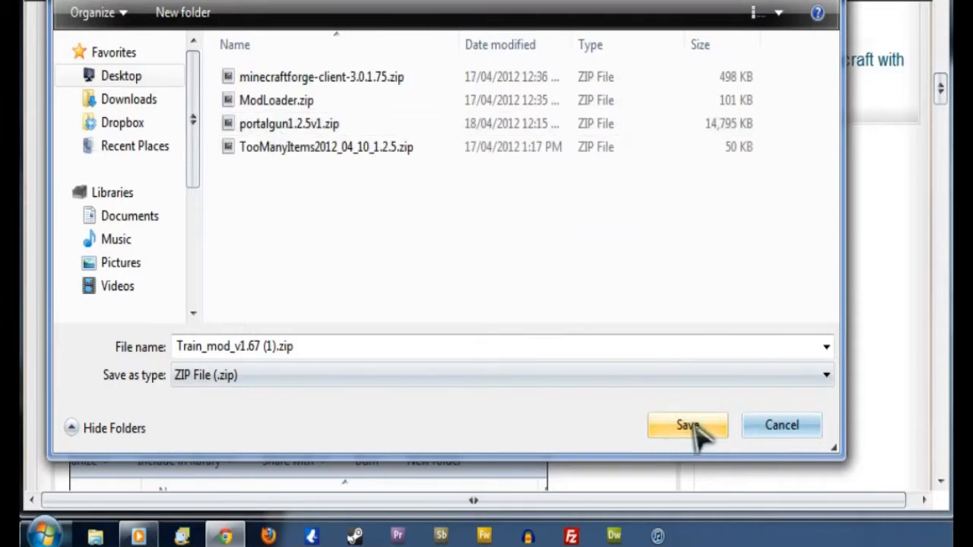
left_click(687, 425)
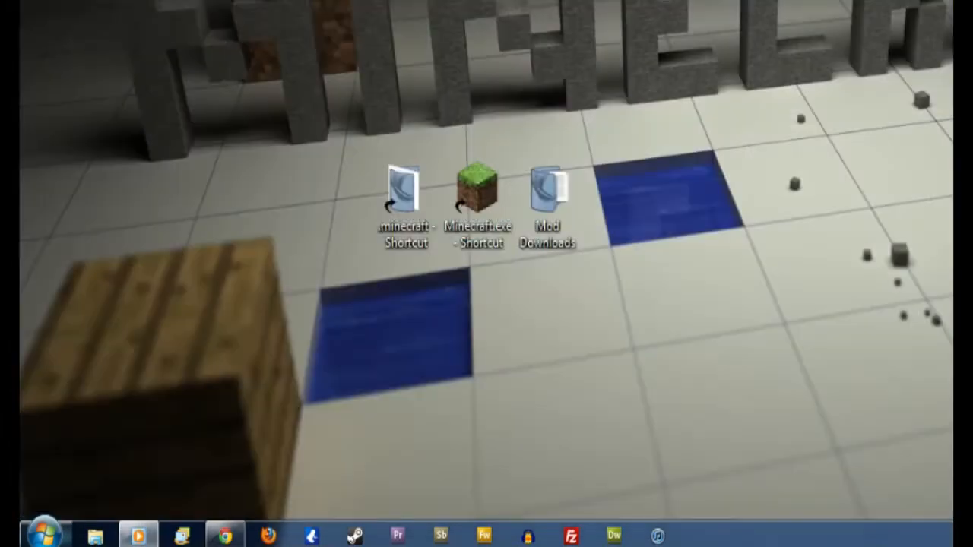
- Open Train_mod_v1.67 (1).zip from Mod Downloads\1.2.5 in 7-Zip
double_click(548, 186)
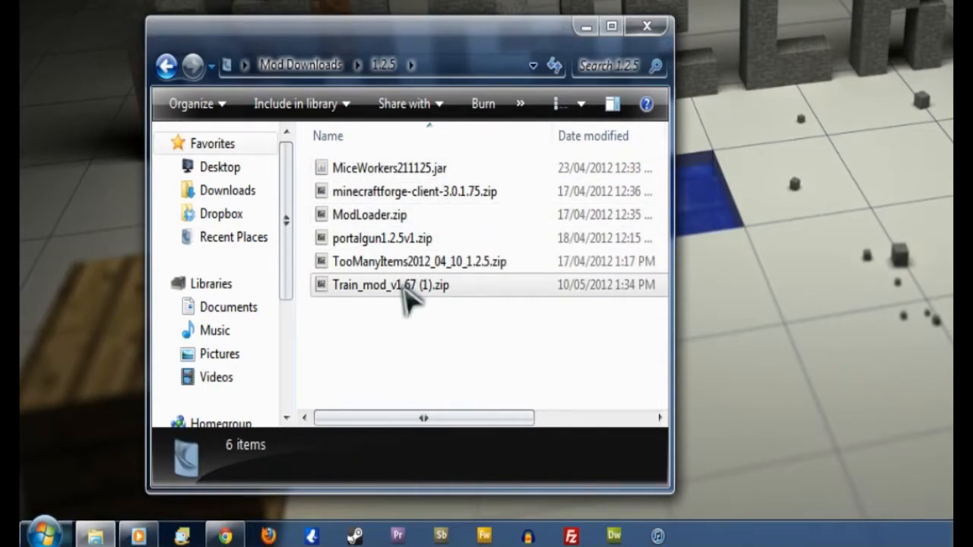
left_click(391, 284)
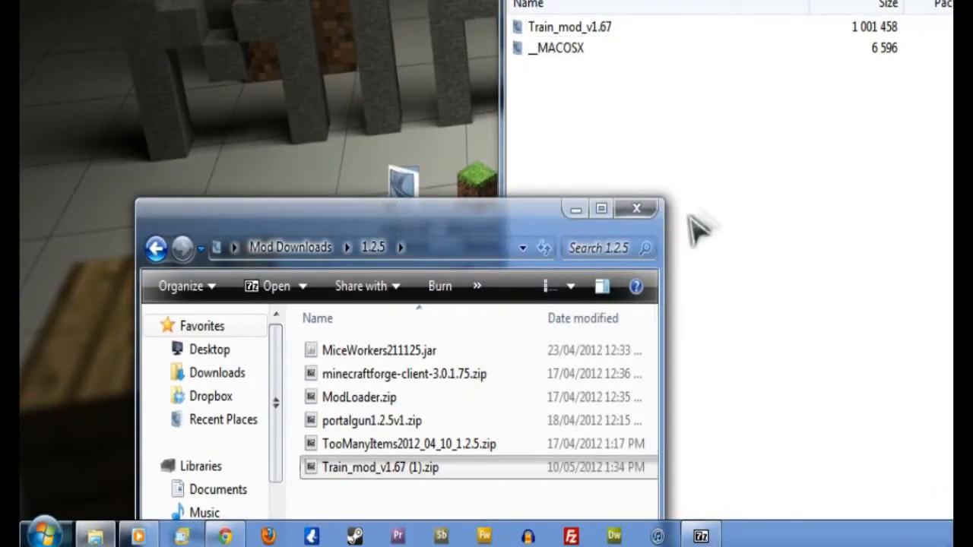
- Open .minecraft\bin\minecraft.jar as an archive with 7-Zip
left_click(637, 208)
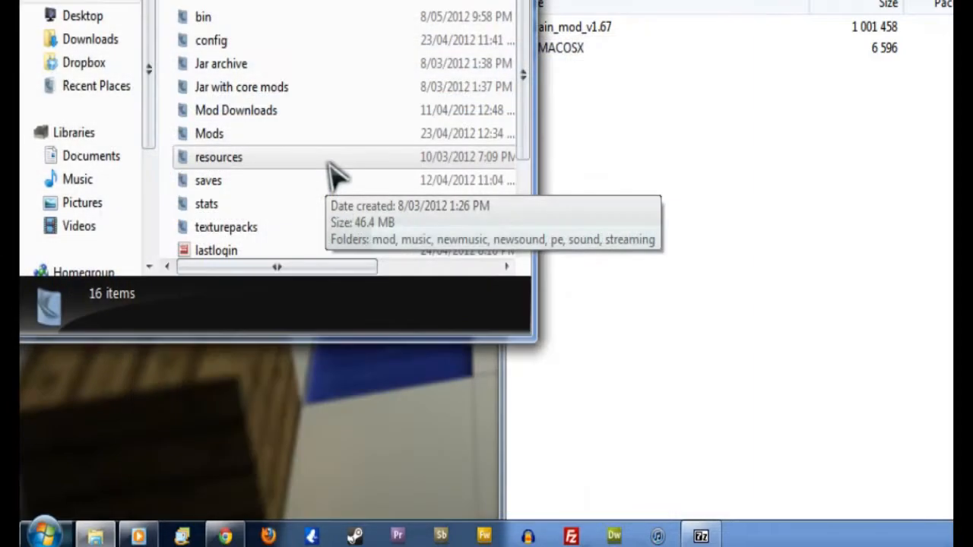
mouse_move(266, 23)
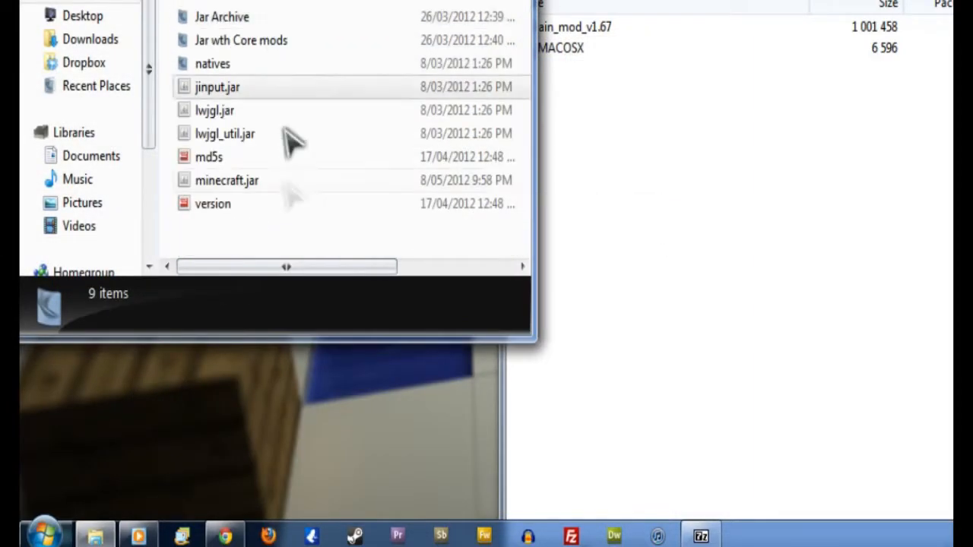
left_click(227, 180)
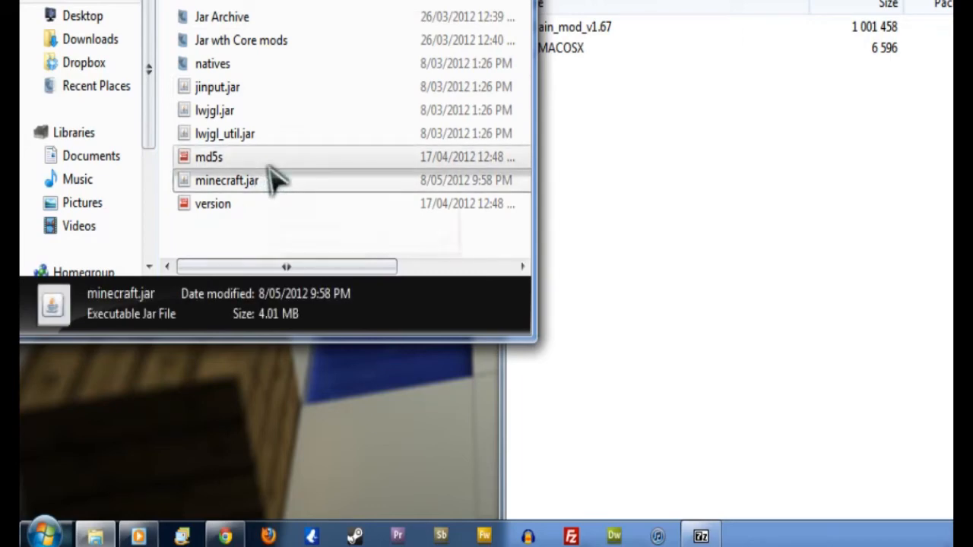
mouse_move(227, 180)
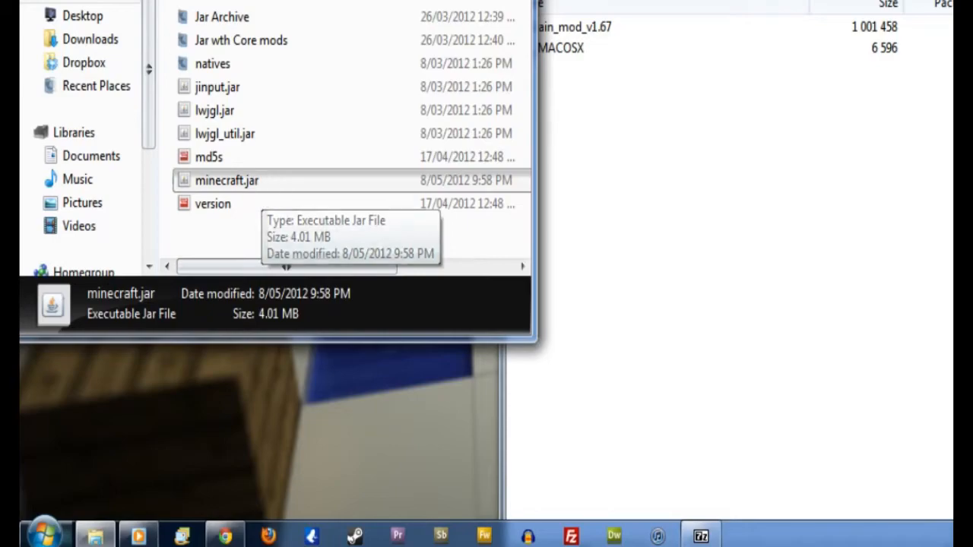
right_click(226, 180)
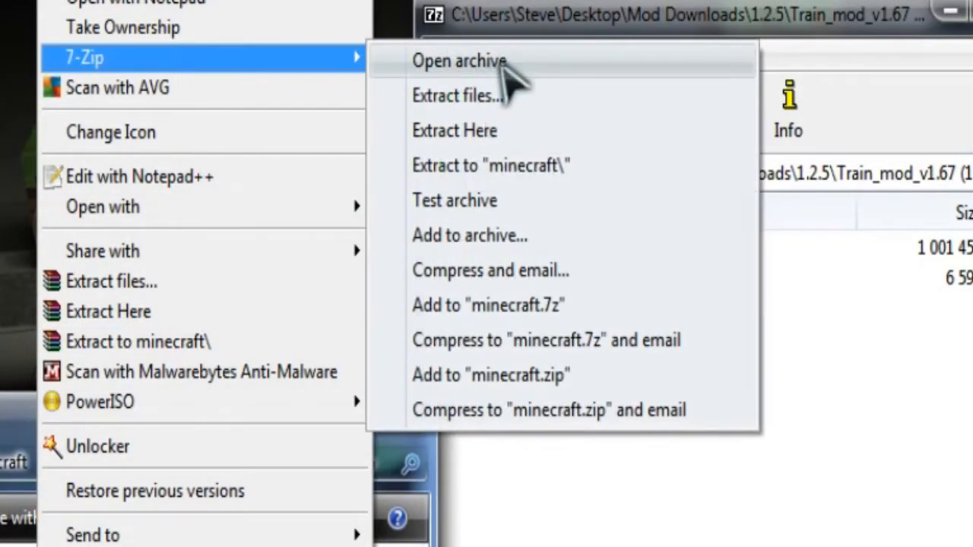
left_click(459, 61)
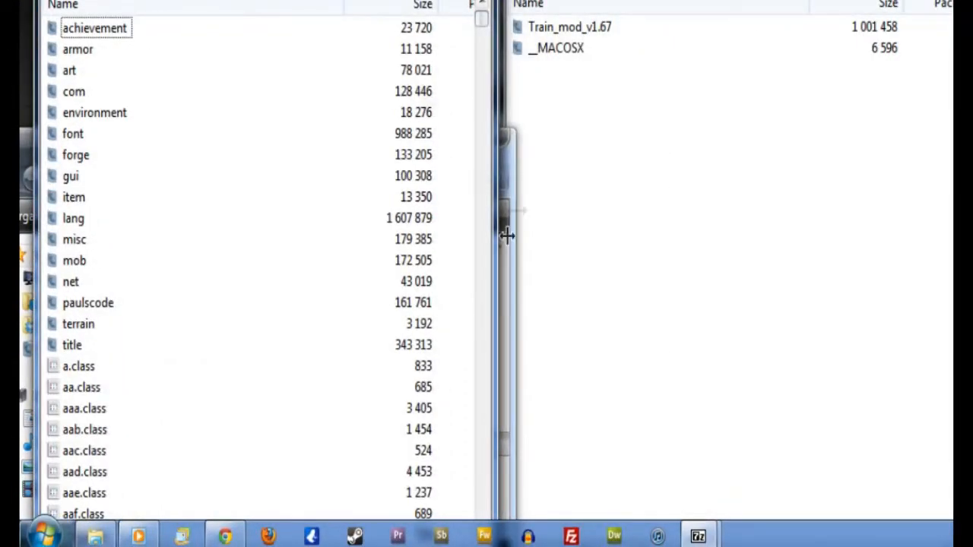
mouse_move(619, 262)
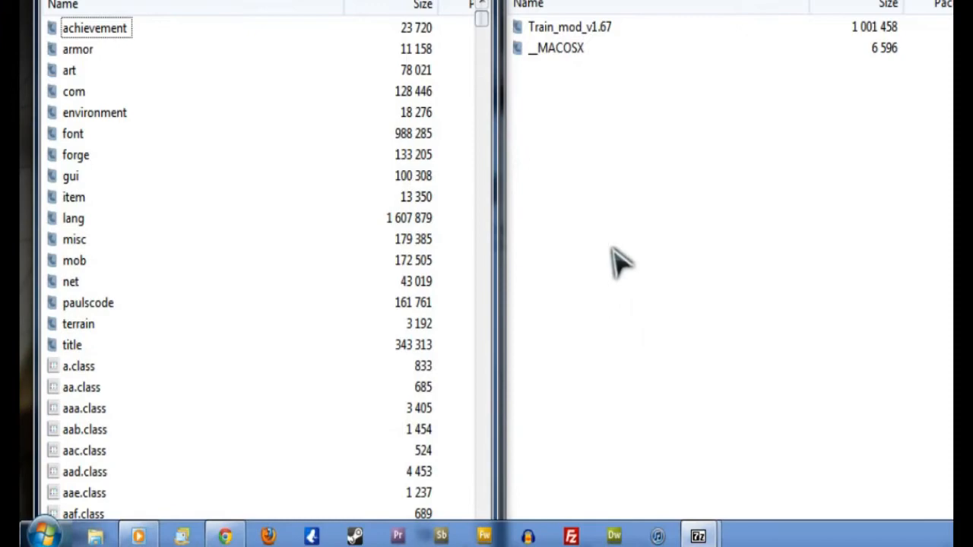
- Drag all files from the Train mod's 'content goes in minecraft.jar' folder into minecraft.jar
left_click(570, 27)
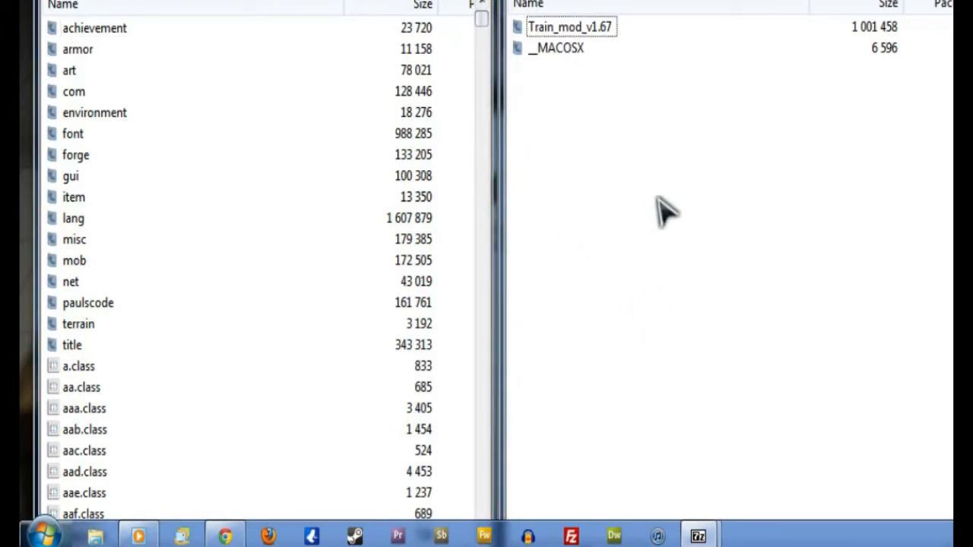
mouse_move(293, 205)
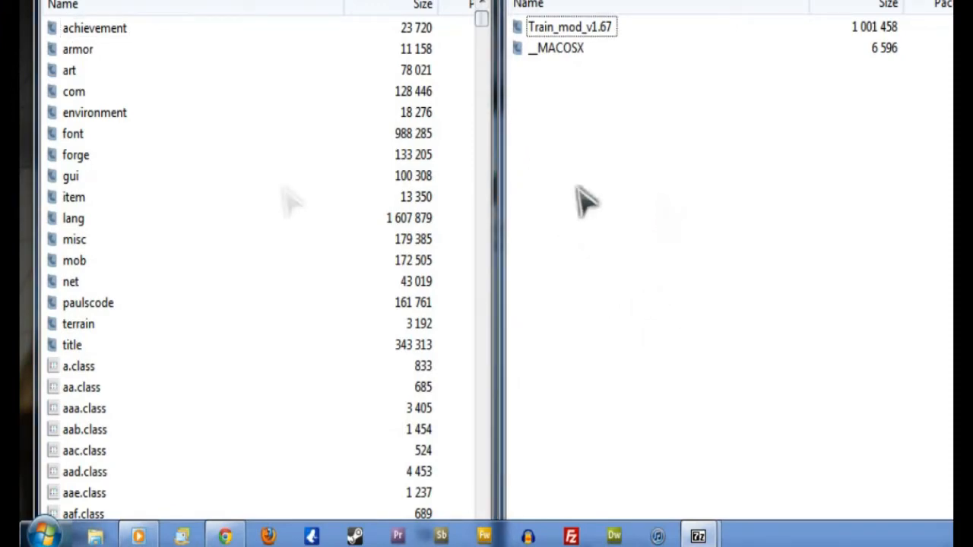
mouse_move(243, 254)
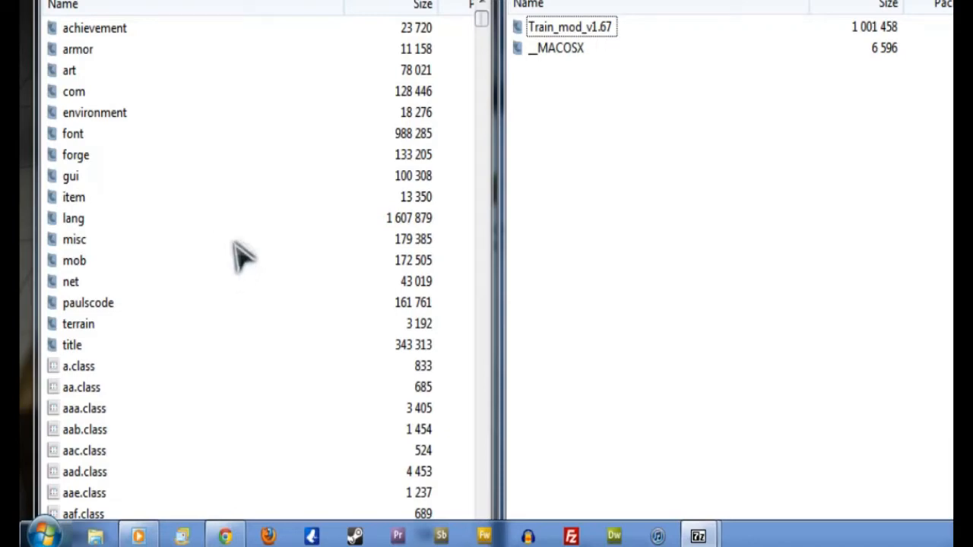
mouse_move(745, 148)
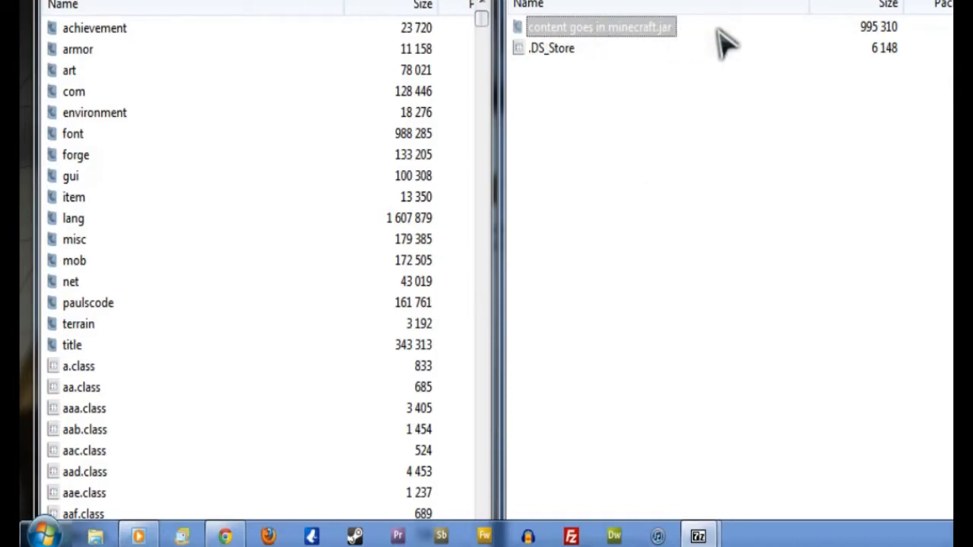
mouse_move(653, 99)
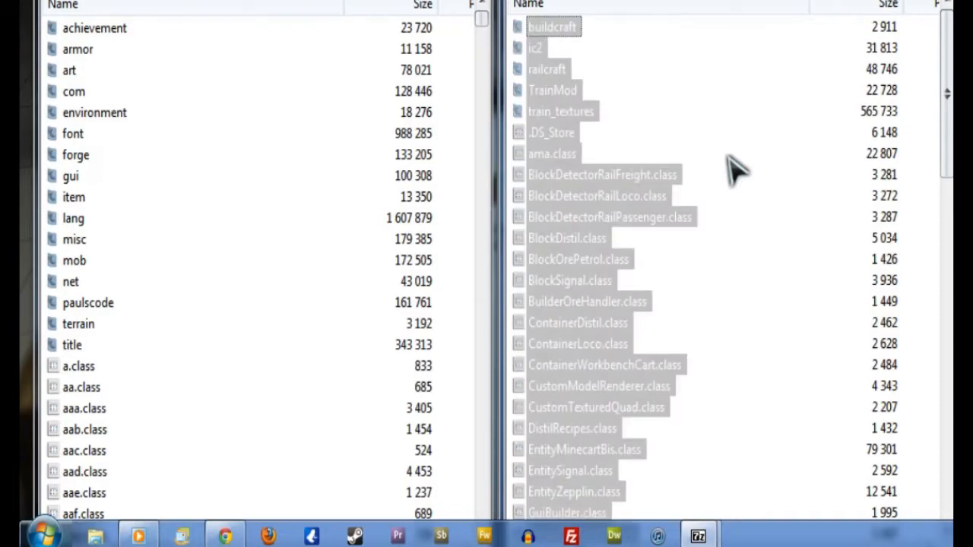
mouse_move(616, 179)
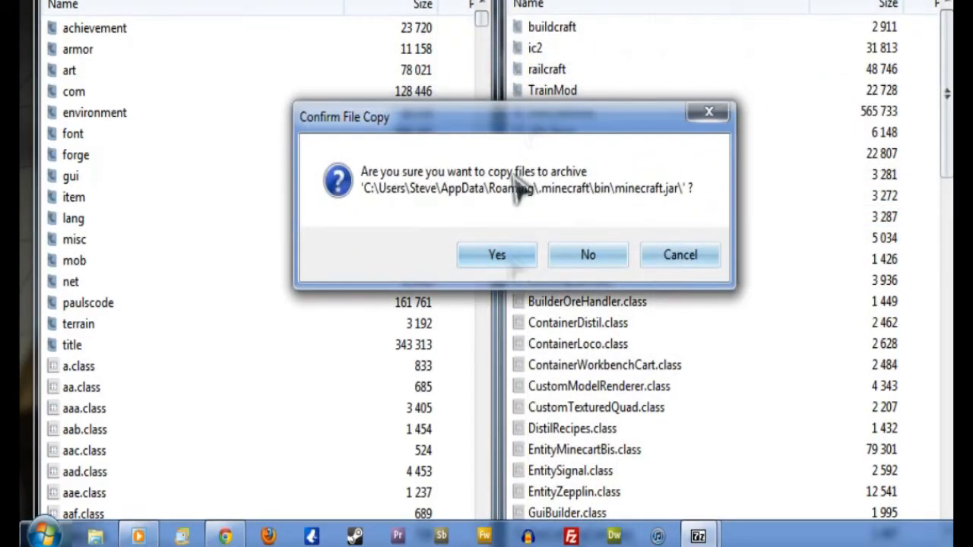
- Confirm copying the Train mod files into minecraft.jar
left_click(496, 255)
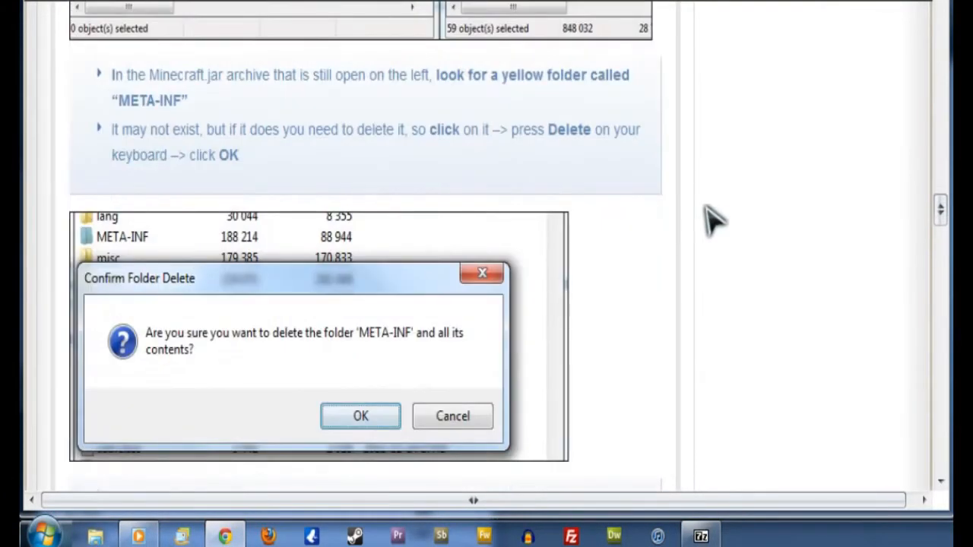
mouse_move(133, 130)
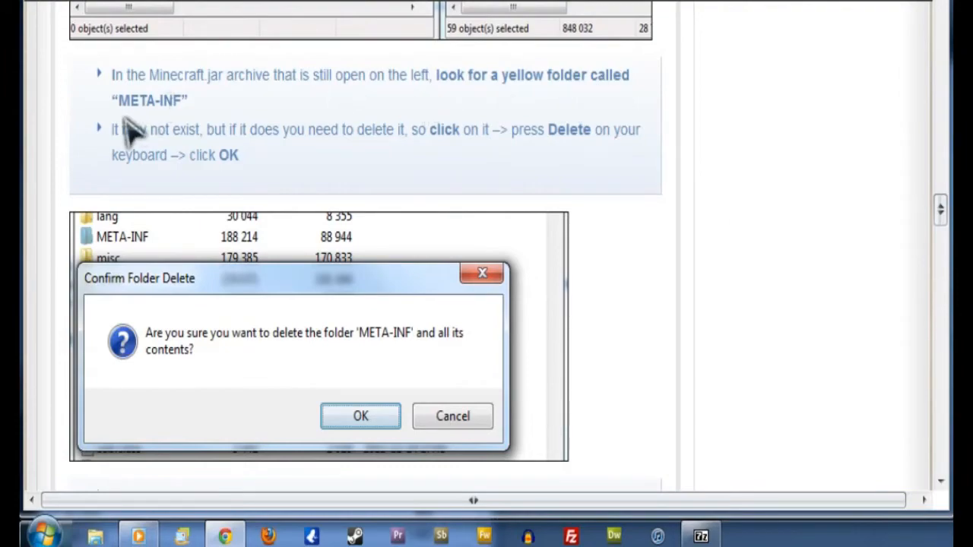
- Verify minecraft.jar lists the copied mod folders with no META-INF folder
left_click(360, 416)
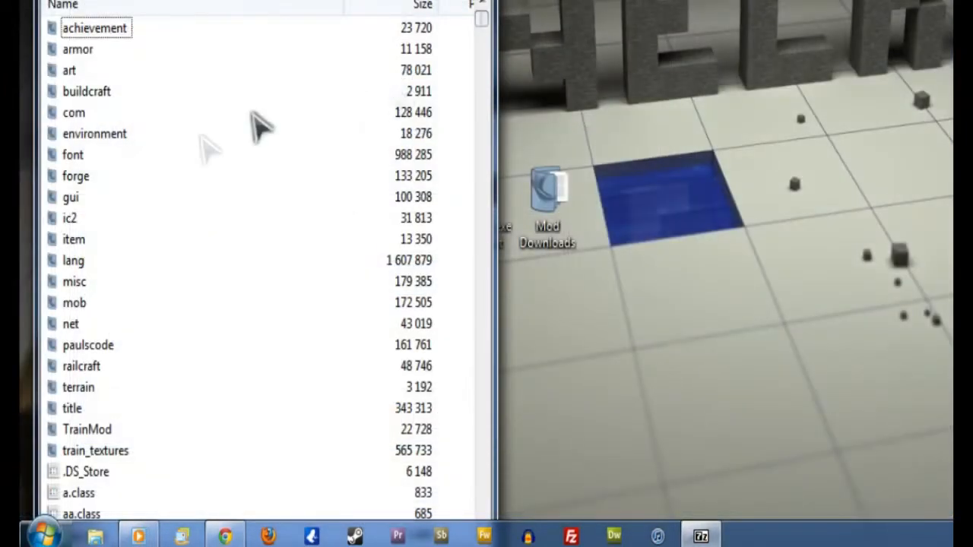
mouse_move(136, 296)
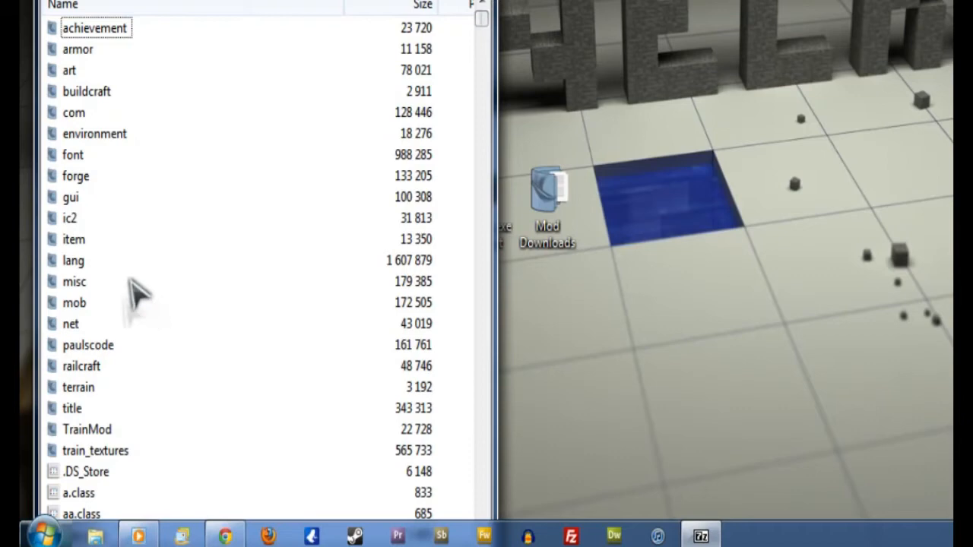
mouse_move(107, 300)
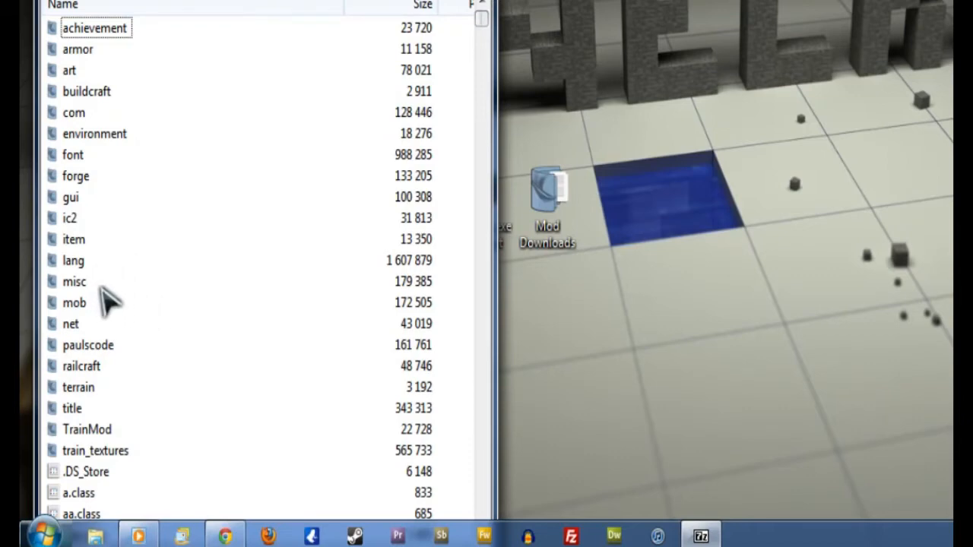
mouse_move(243, 263)
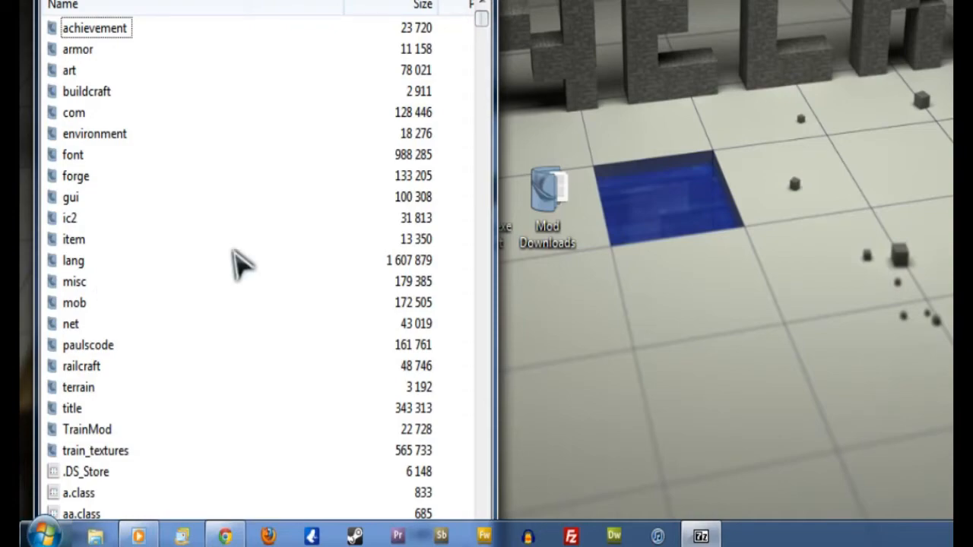
mouse_move(171, 316)
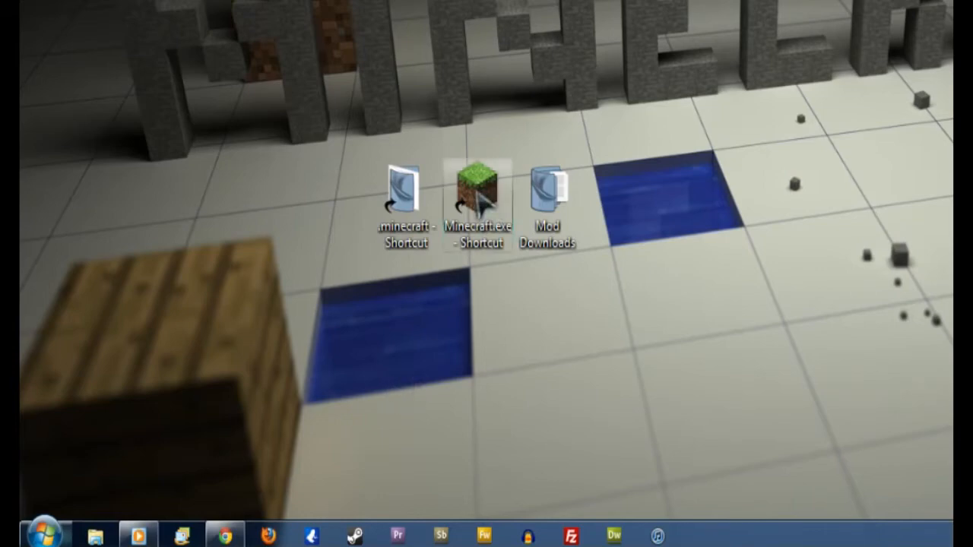
- Launch Minecraft from the desktop shortcut and log in
double_click(479, 196)
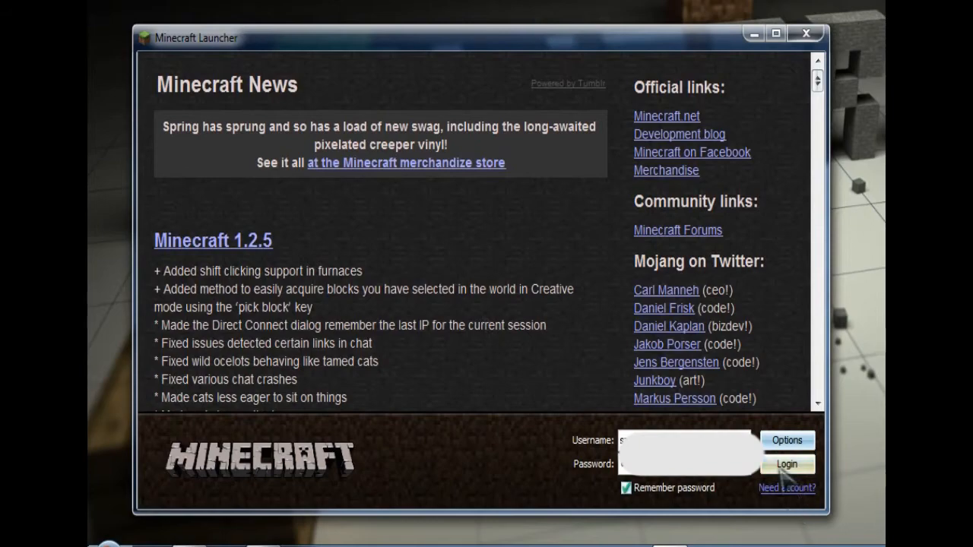
left_click(787, 463)
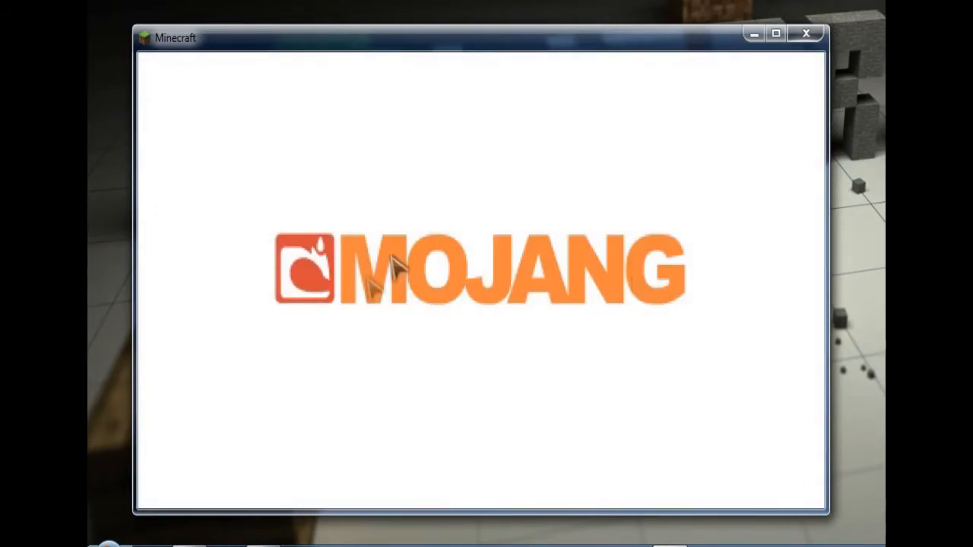
mouse_move(509, 396)
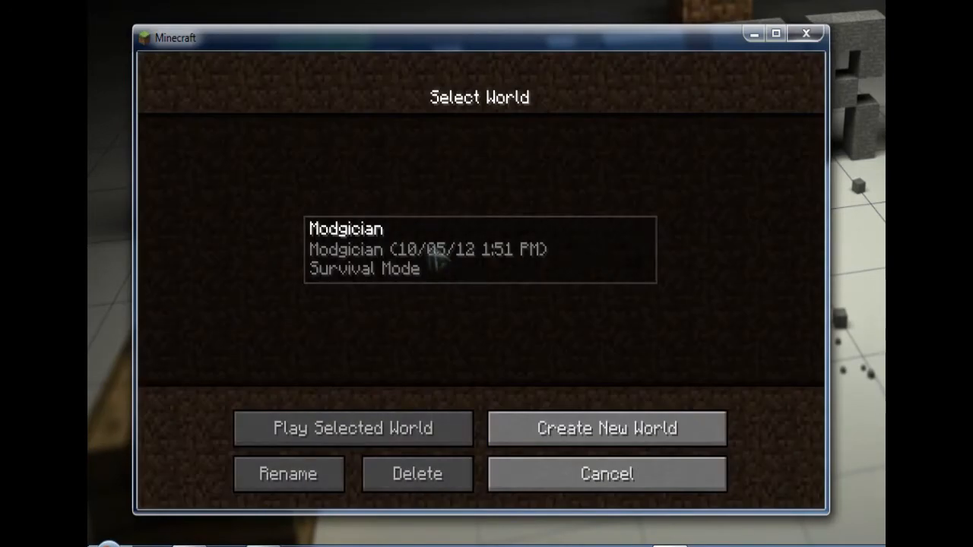
- Play the Modgician survival world to see the zeppelin and locomotive
left_click(352, 427)
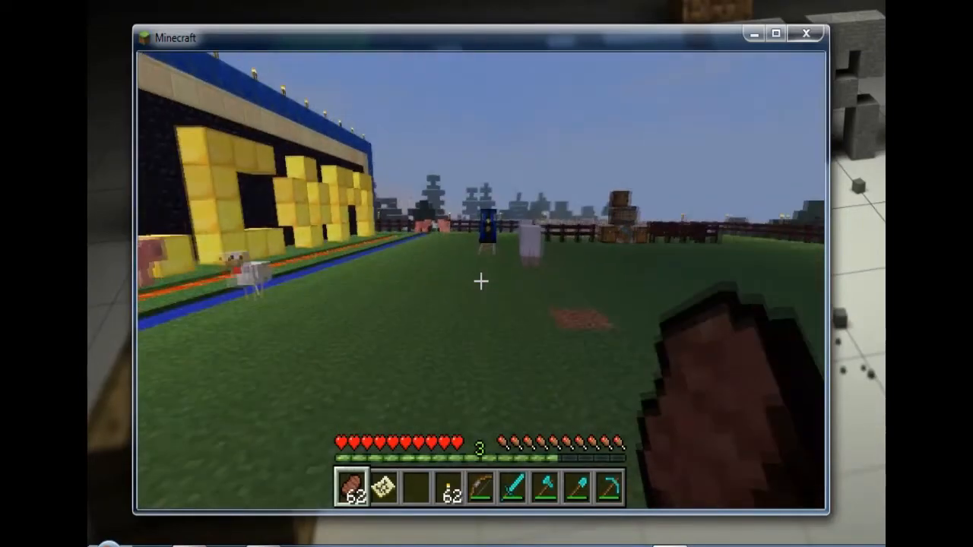
mouse_move(479, 282)
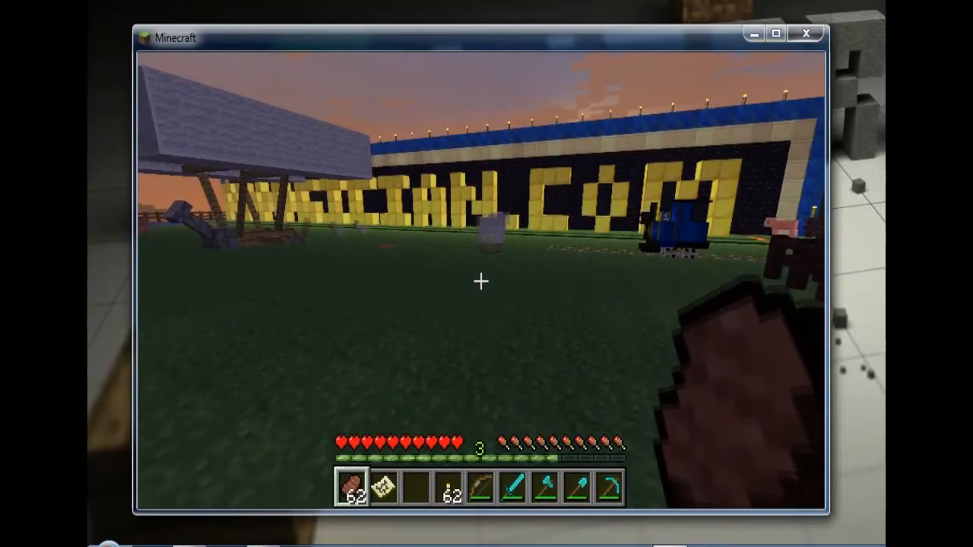
mouse_move(479, 281)
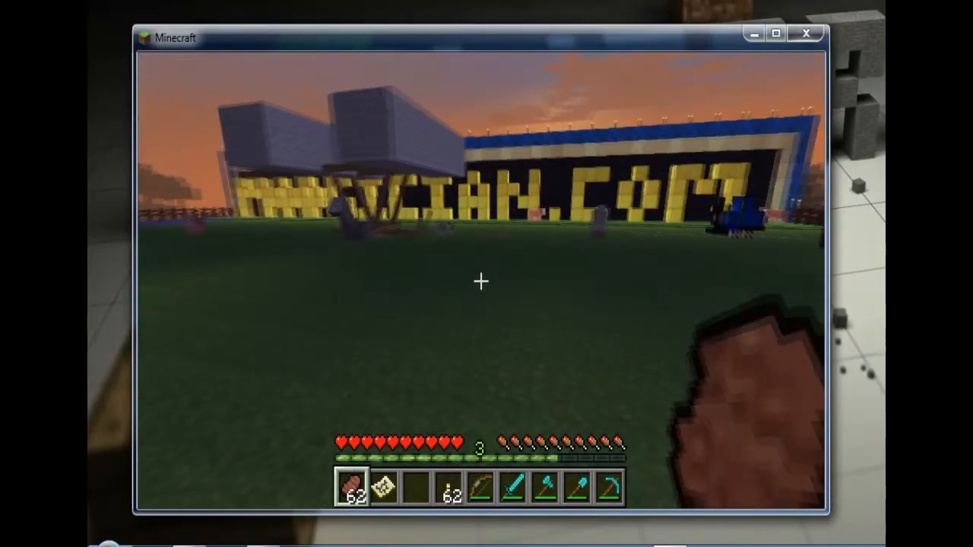